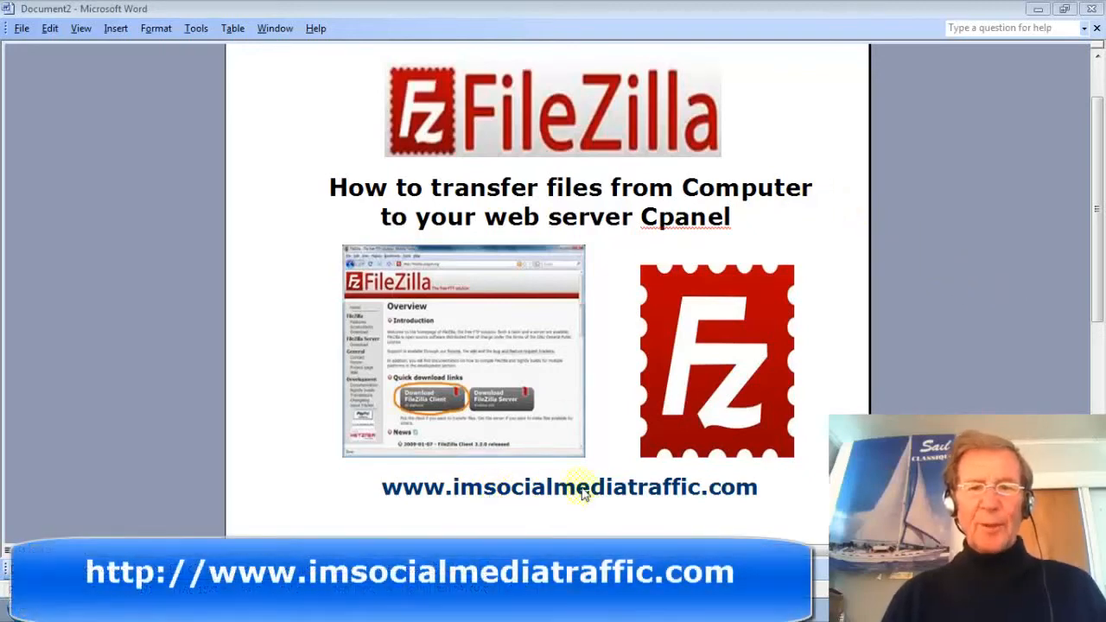
{"action": "mouse_move", "coordinate": [283, 211]}
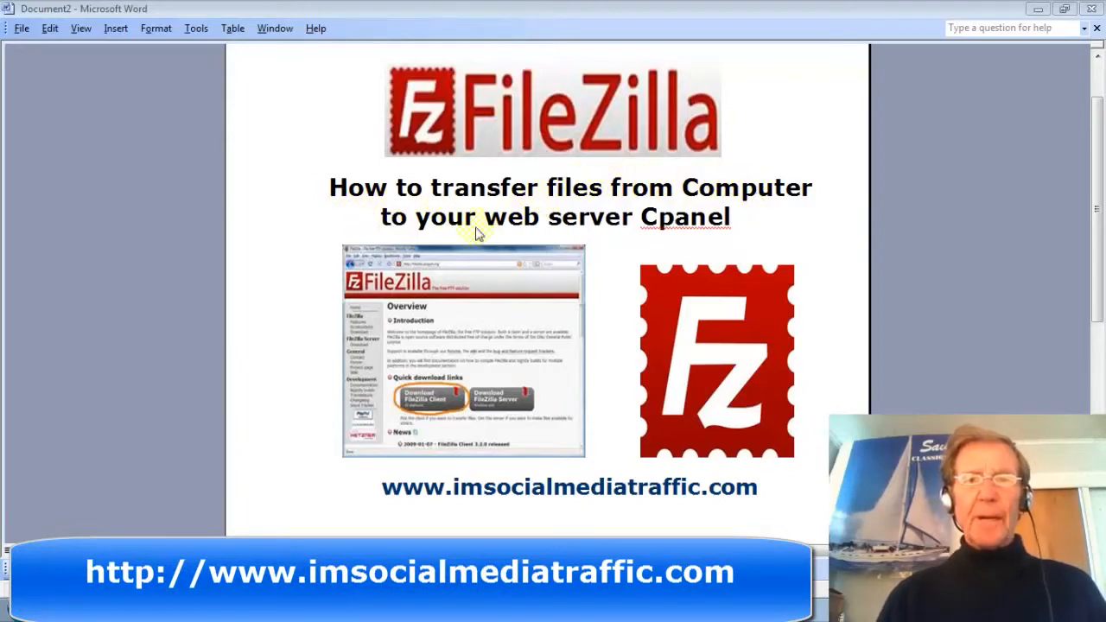
{"action": "mouse_move", "coordinate": [660, 259]}
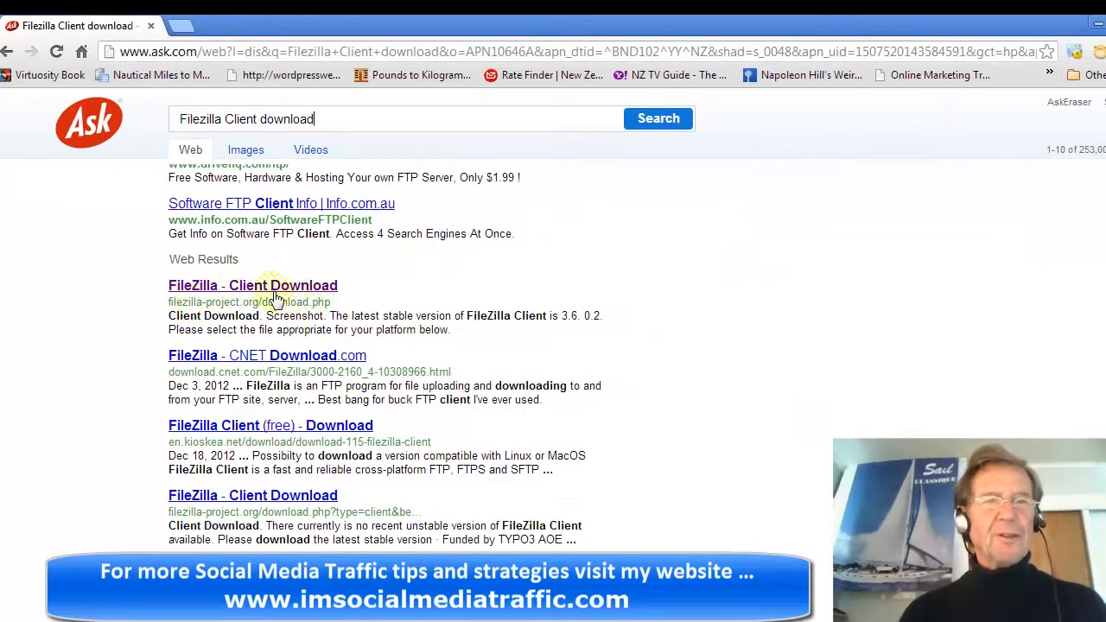
Step: Follow the 'FileZilla - Client Download' search result to the client download page
{"action": "left_click", "coordinate": [253, 285]}
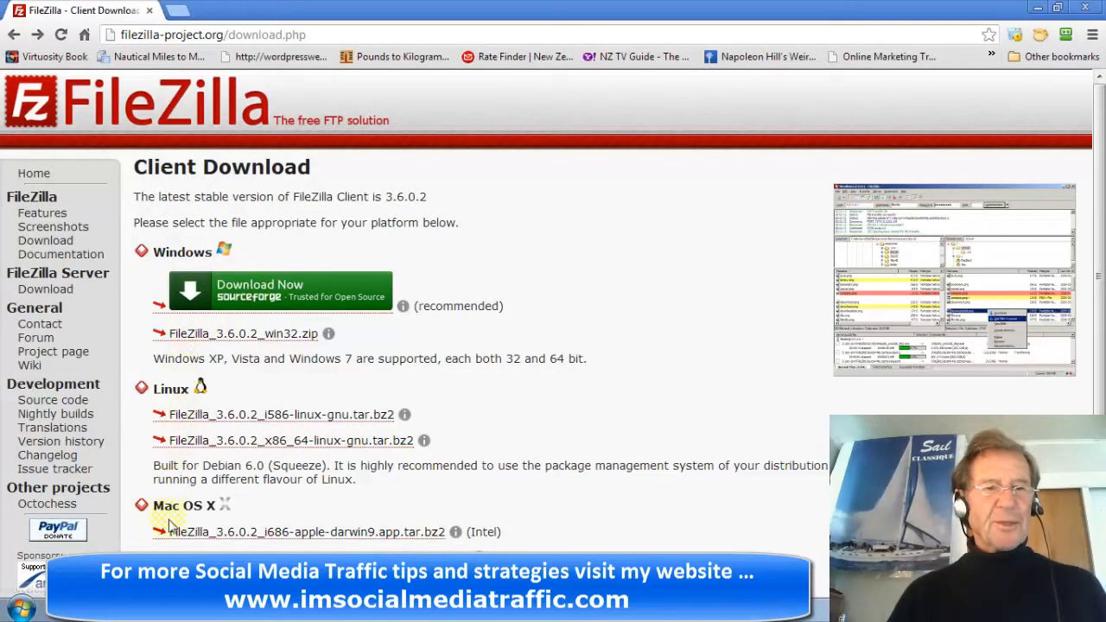
Step: Download the FileZilla 3.6.0.2 Windows installer to Downloads and start its setup
{"action": "left_click", "coordinate": [276, 291]}
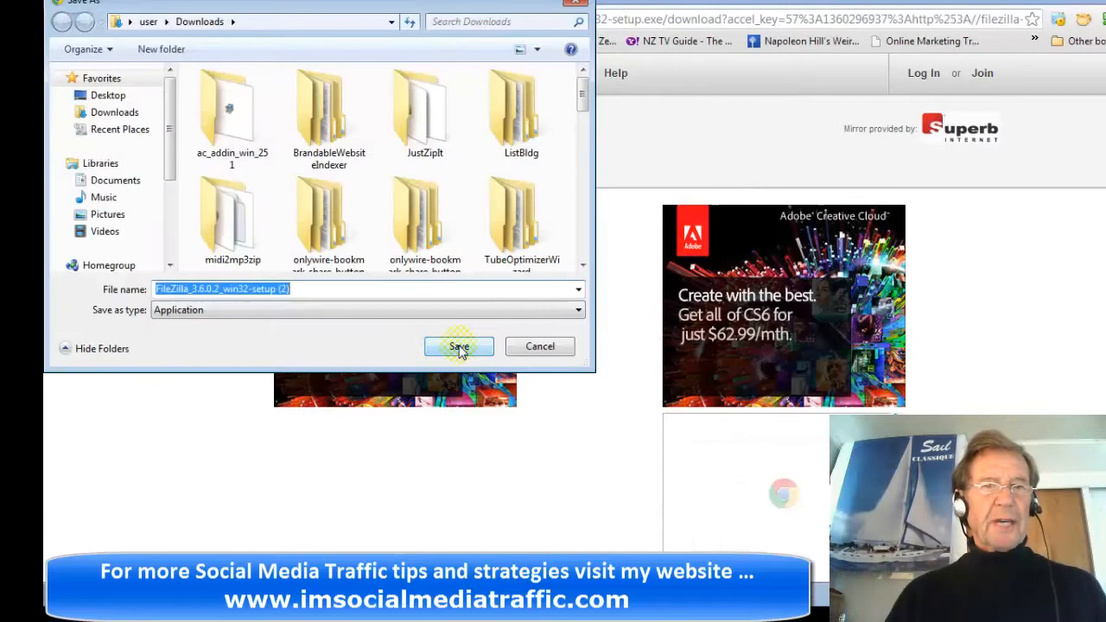
{"action": "left_click", "coordinate": [460, 346]}
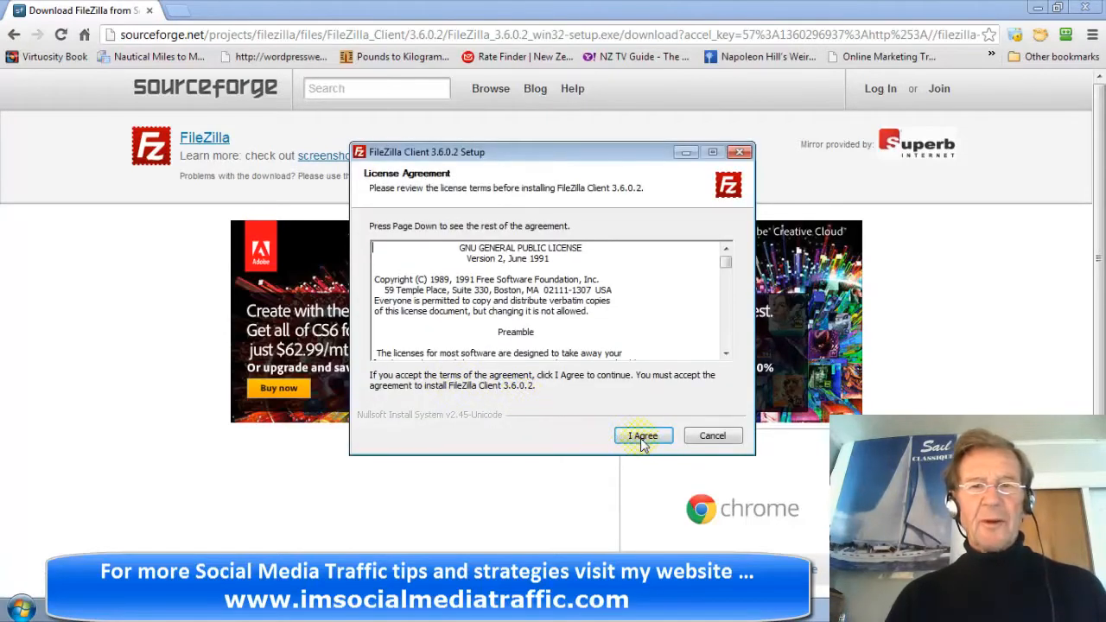
Step: Accept the GPL license, keep default components and install folders, install and start FileZilla now
{"action": "left_click", "coordinate": [643, 436]}
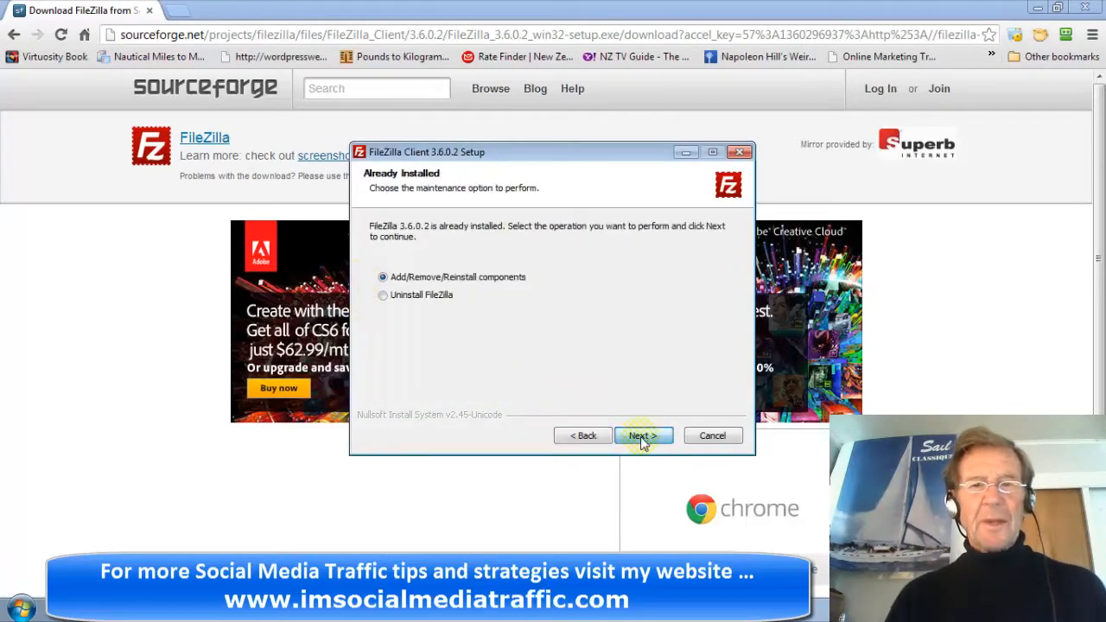
{"action": "left_click", "coordinate": [643, 435]}
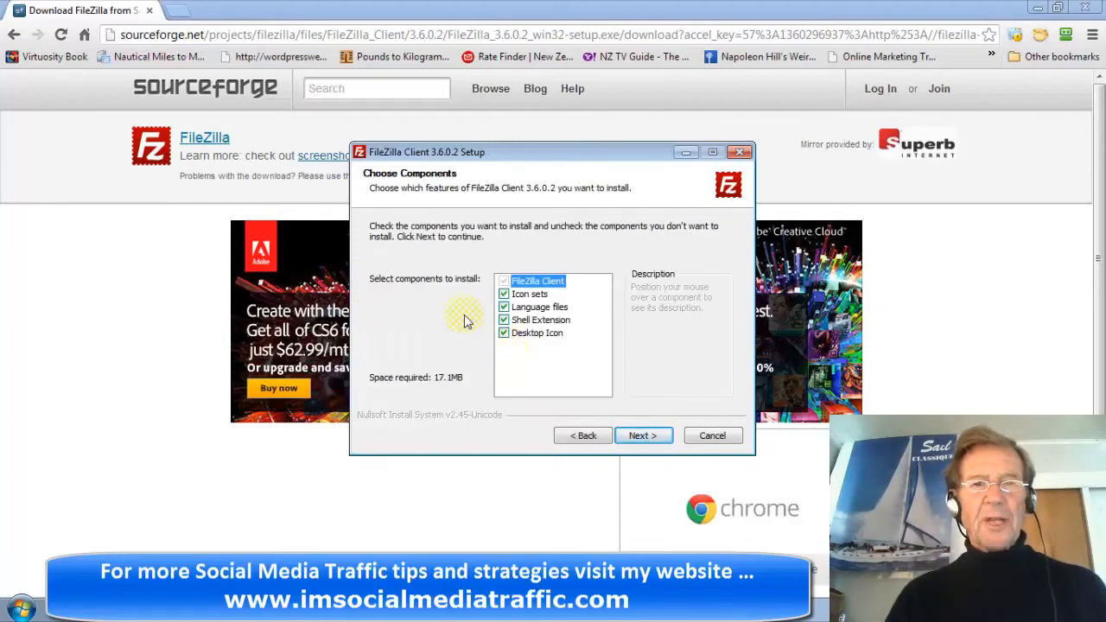
{"action": "left_click", "coordinate": [643, 436]}
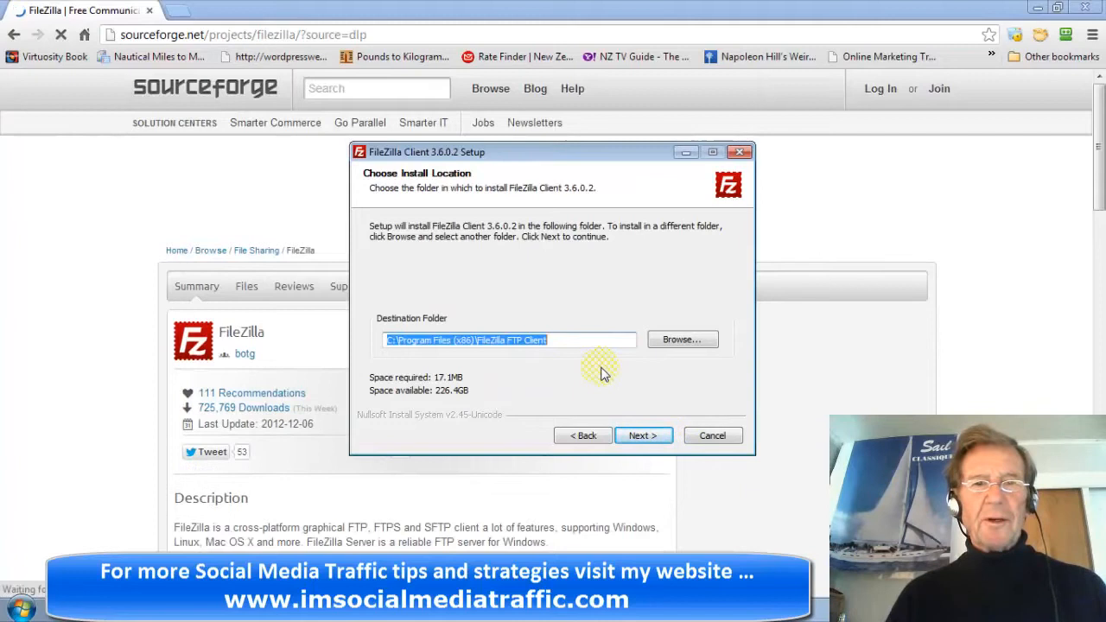
{"action": "left_click", "coordinate": [644, 435]}
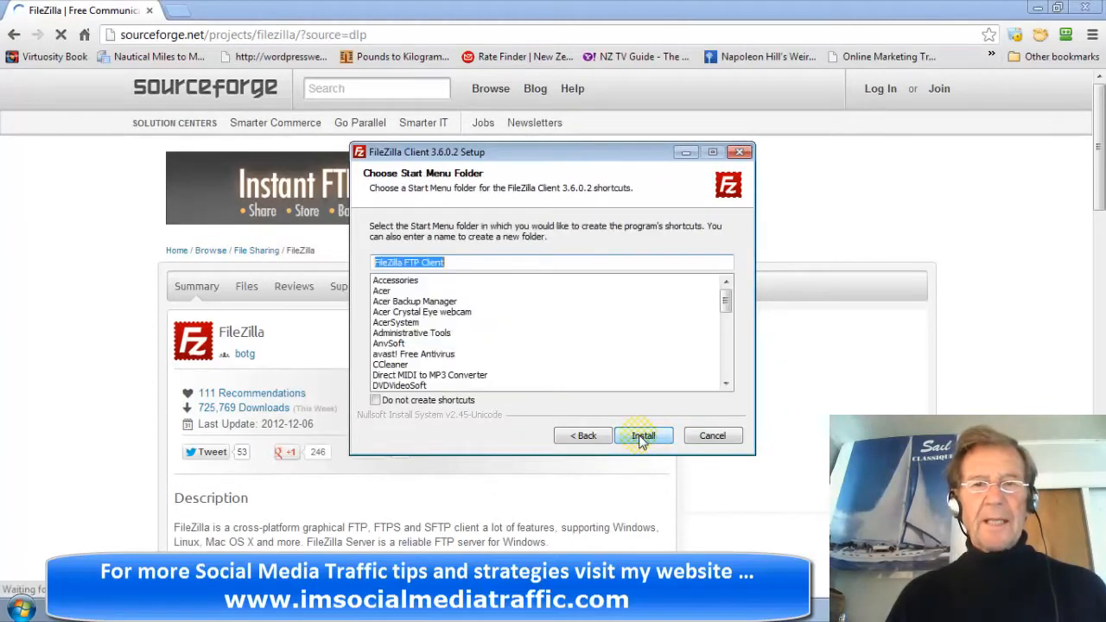
{"action": "left_click", "coordinate": [644, 435]}
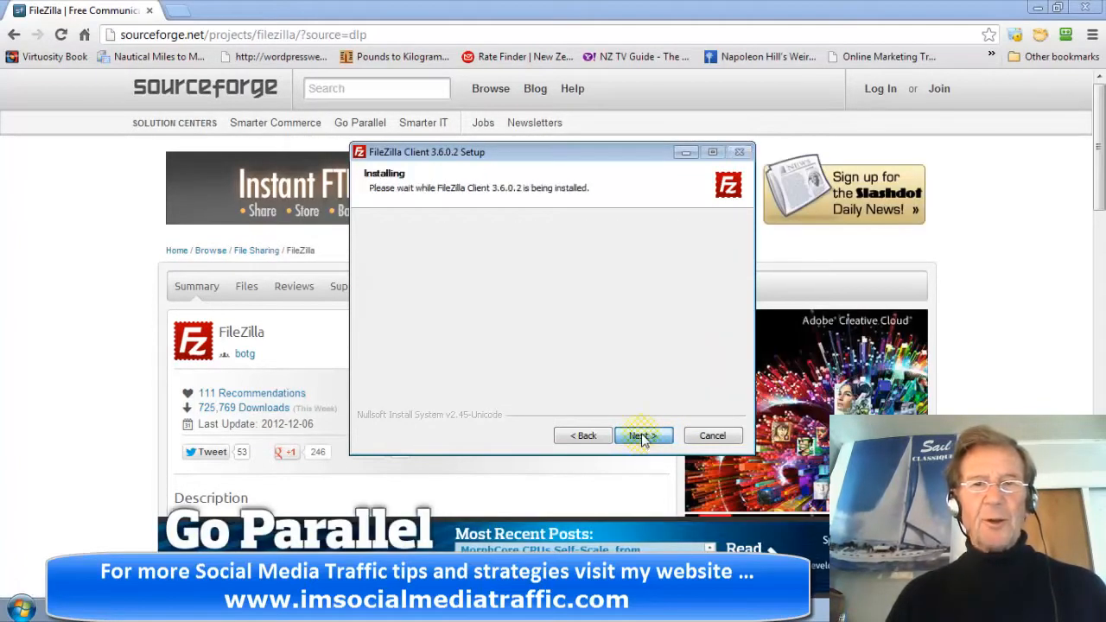
{"action": "left_click", "coordinate": [643, 436]}
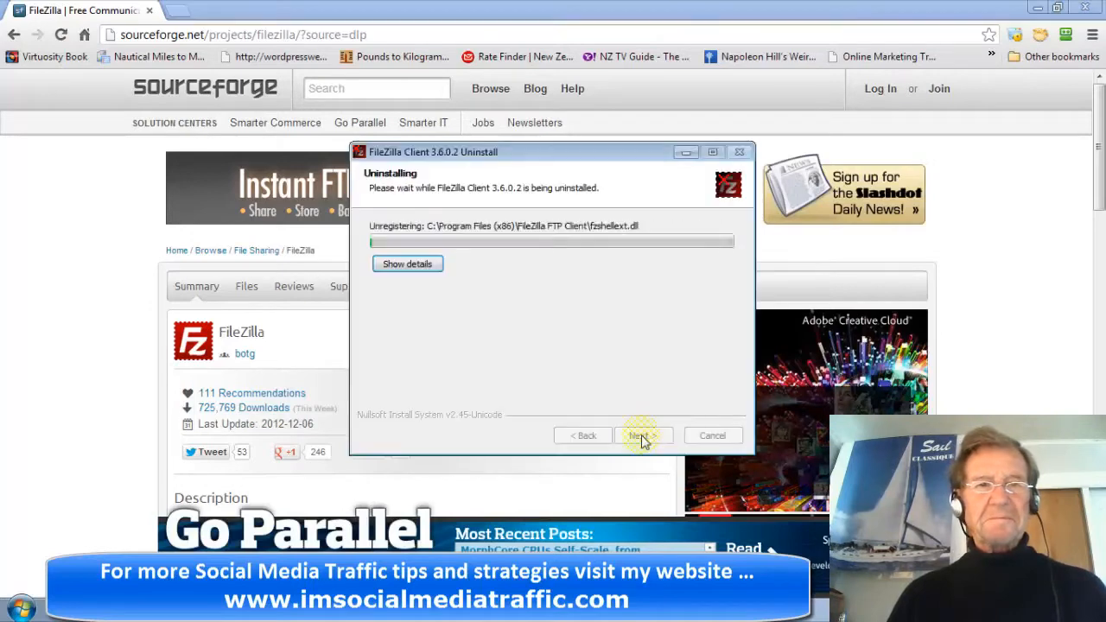
{"action": "left_click", "coordinate": [644, 436]}
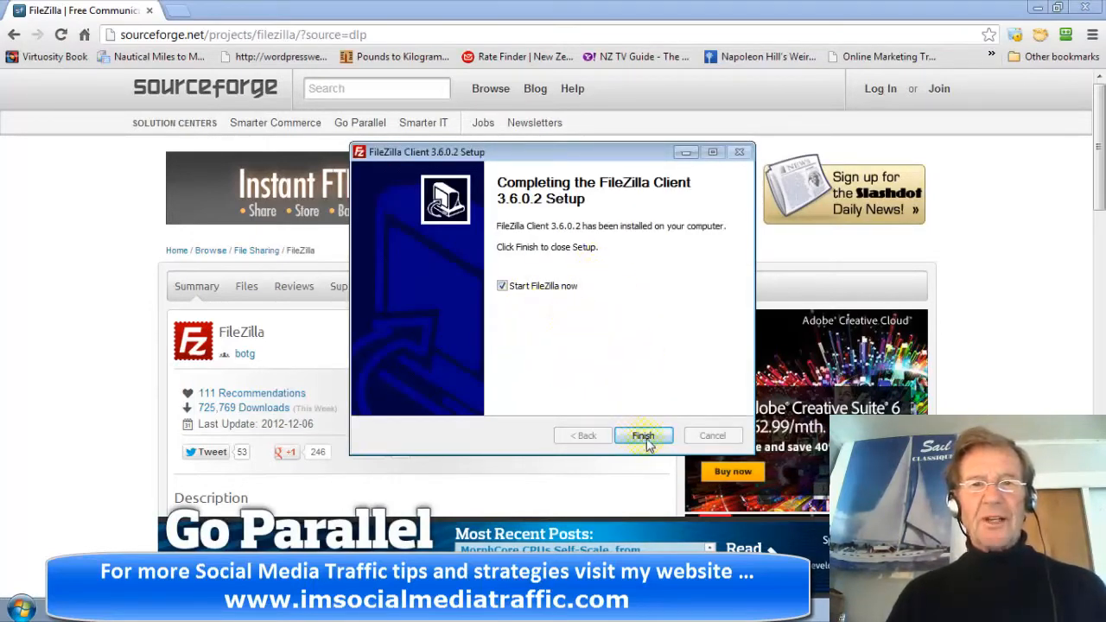
{"action": "left_click", "coordinate": [643, 435]}
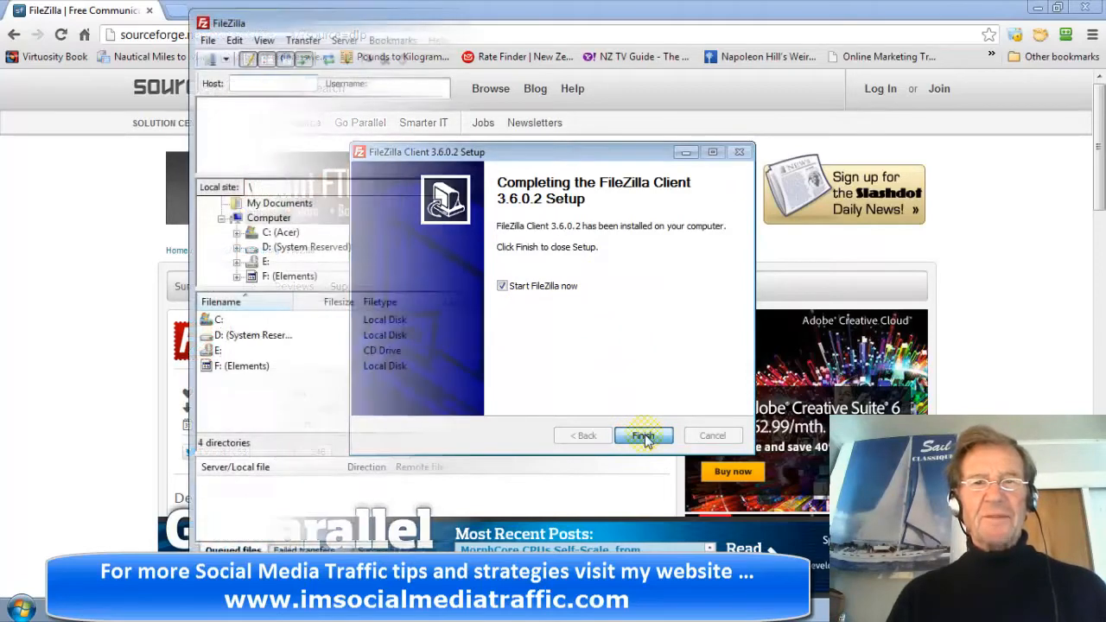
Step: Quickconnect to the imsocialmediatraffic.com server with host, username and password, remembering passwords
{"action": "left_click", "coordinate": [643, 436]}
{"action": "type", "text": "melcqe"}
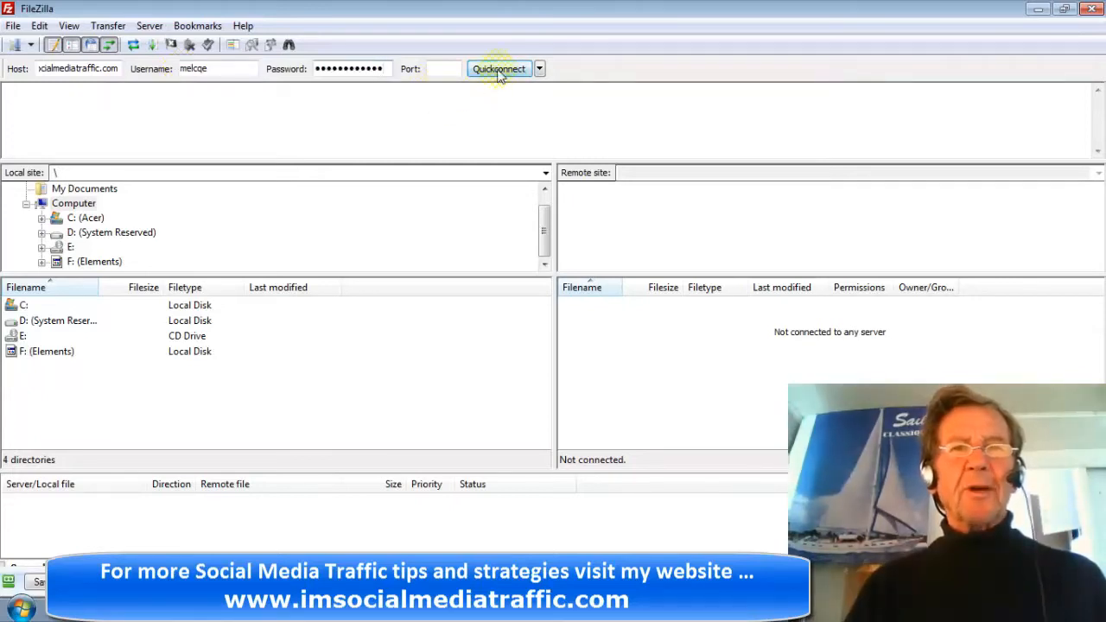
{"action": "left_click", "coordinate": [497, 69]}
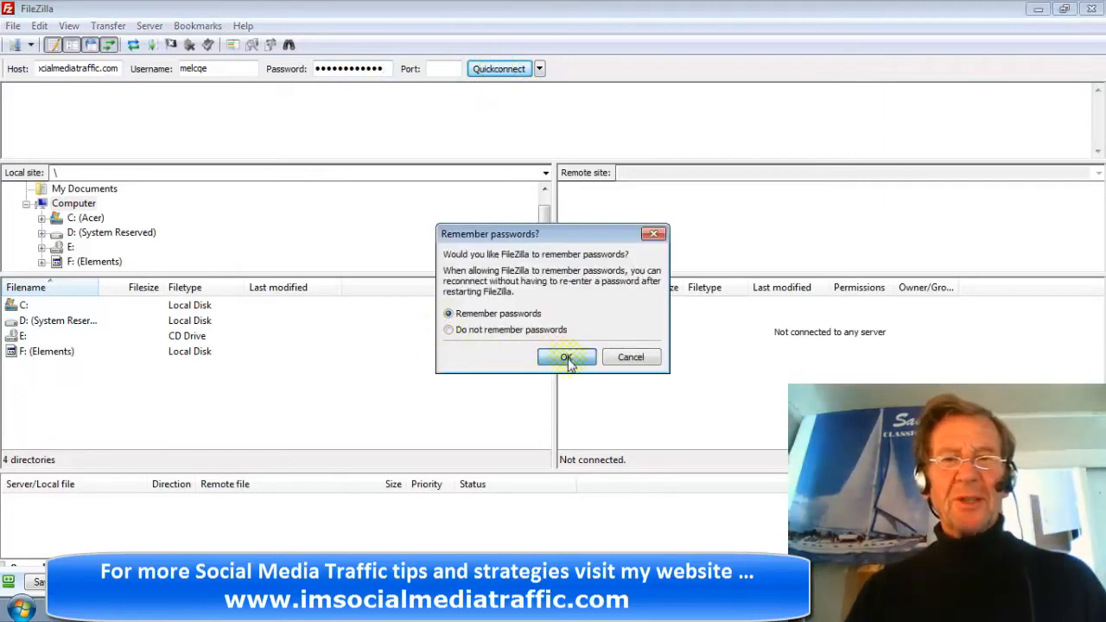
{"action": "left_click", "coordinate": [567, 356]}
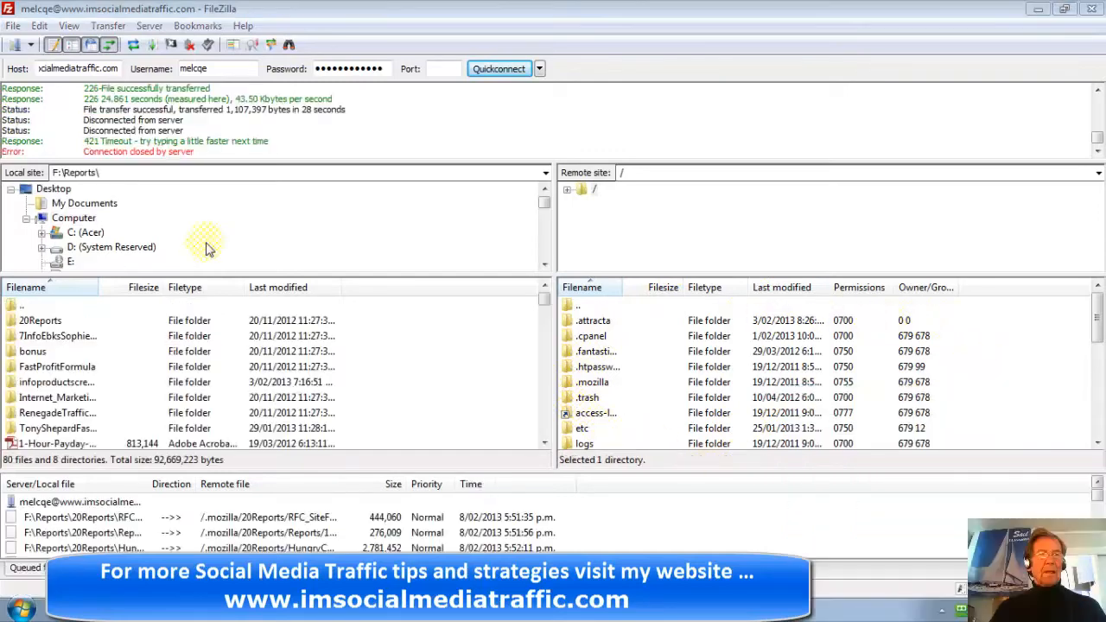
{"action": "mouse_move", "coordinate": [69, 262]}
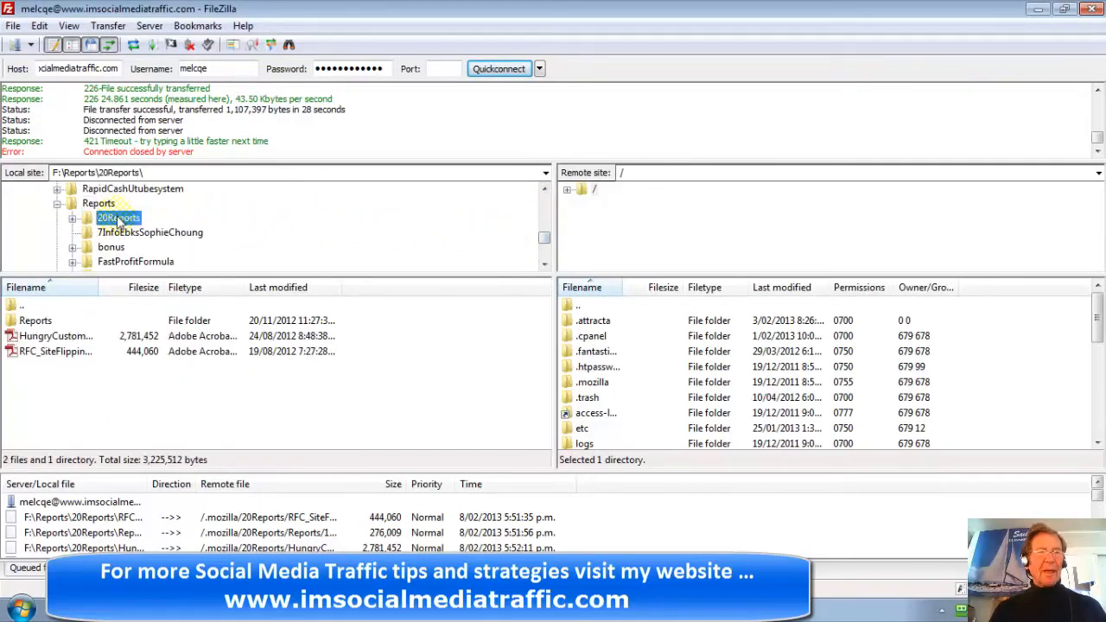
Step: Upload the F:\Reports\20Reports PDF reports to /.mozilla/20Reports/Reports and watch the transfer queue
{"action": "right_click", "coordinate": [119, 217]}
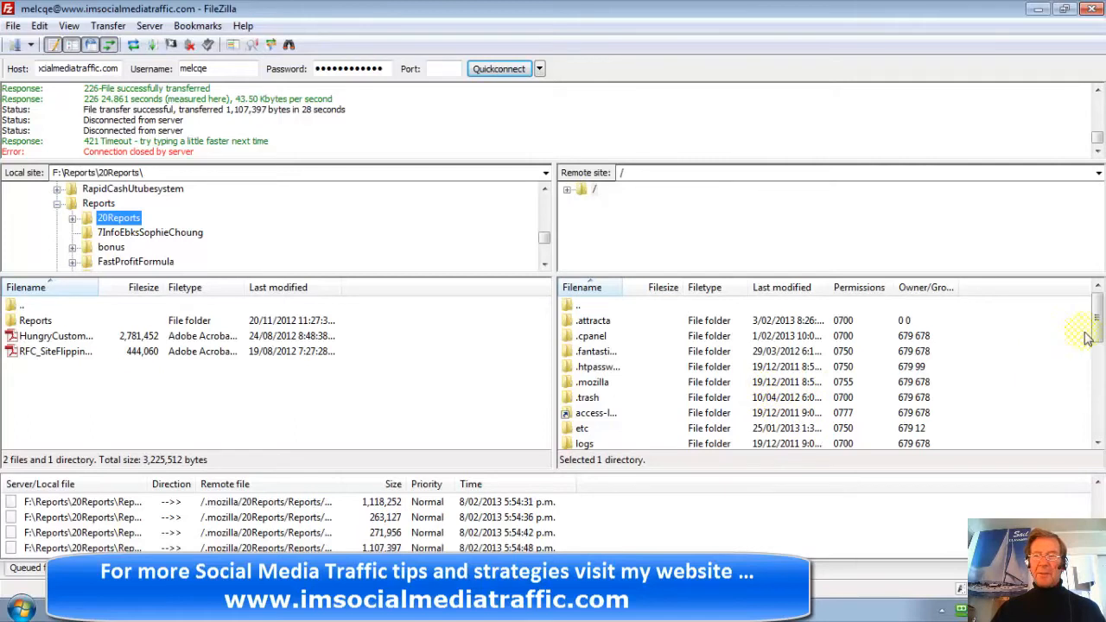
{"action": "scroll", "scroll_direction": "down", "scroll_amount": 3}
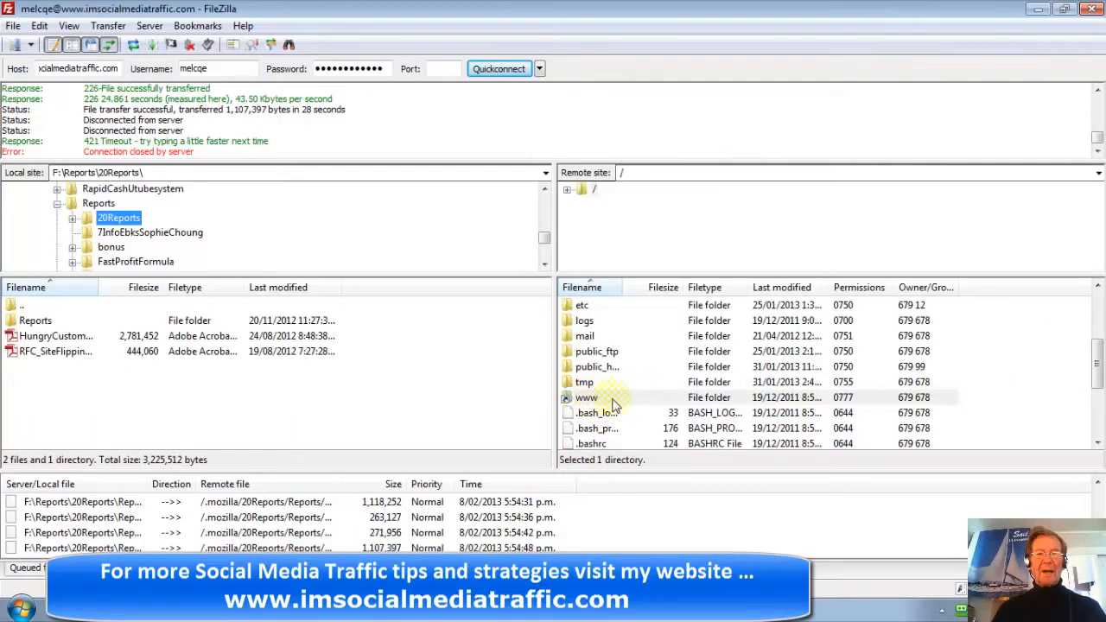
{"action": "mouse_move", "coordinate": [643, 406]}
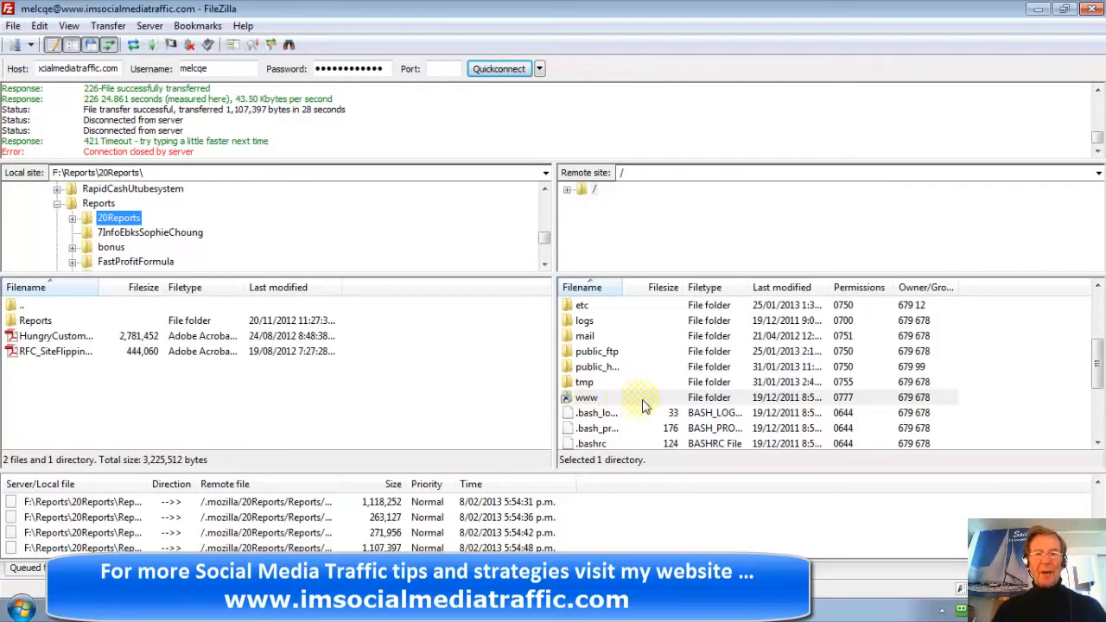
{"action": "mouse_move", "coordinate": [623, 406]}
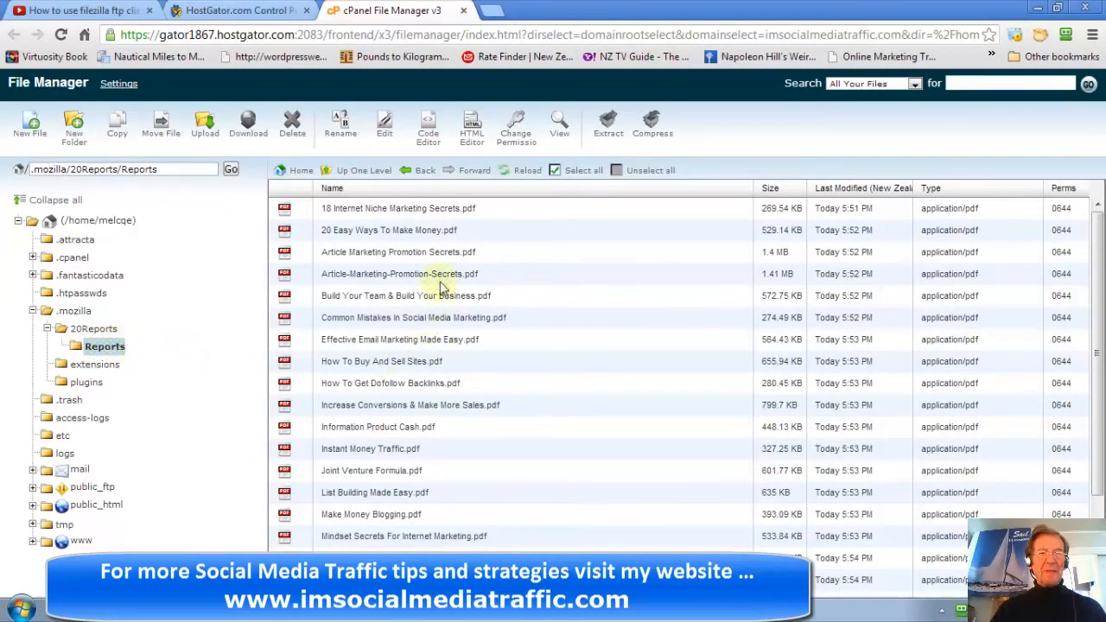
Step: Scroll through the uploaded report PDFs in /.mozilla/20Reports/Reports in File Manager
{"action": "scroll", "scroll_direction": "down", "scroll_amount": 3}
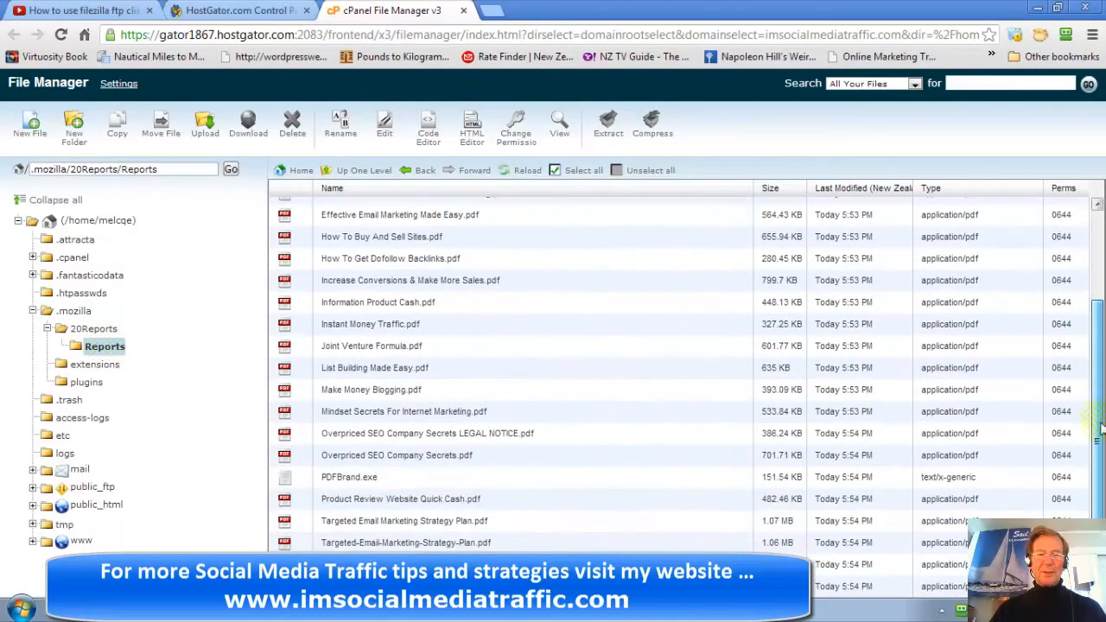
{"action": "scroll", "scroll_direction": "up", "scroll_amount": 3}
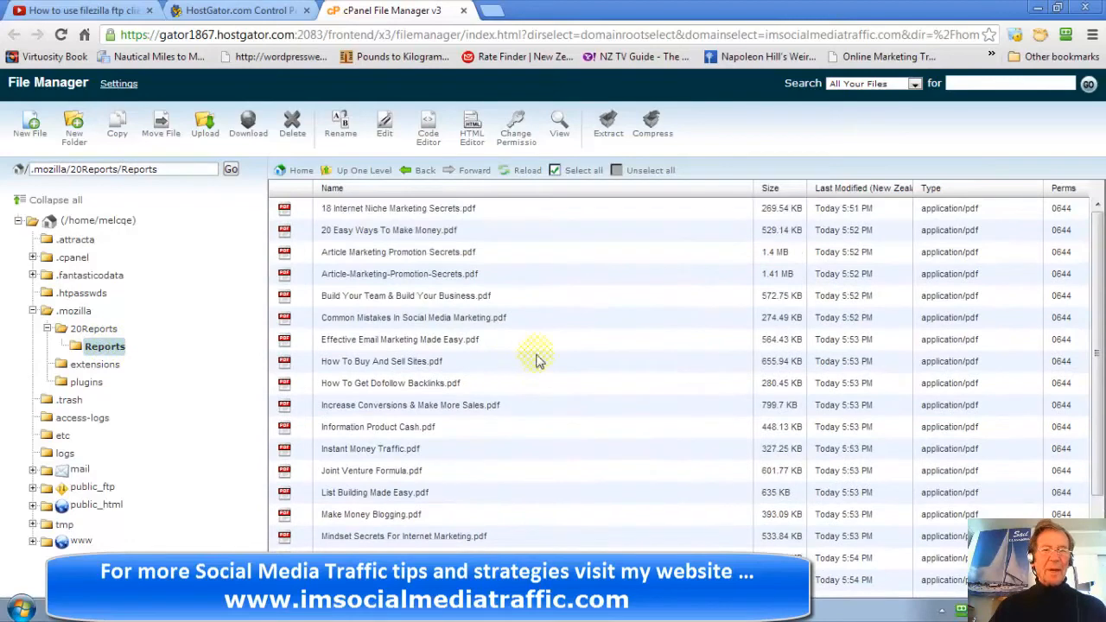
{"action": "mouse_move", "coordinate": [581, 374]}
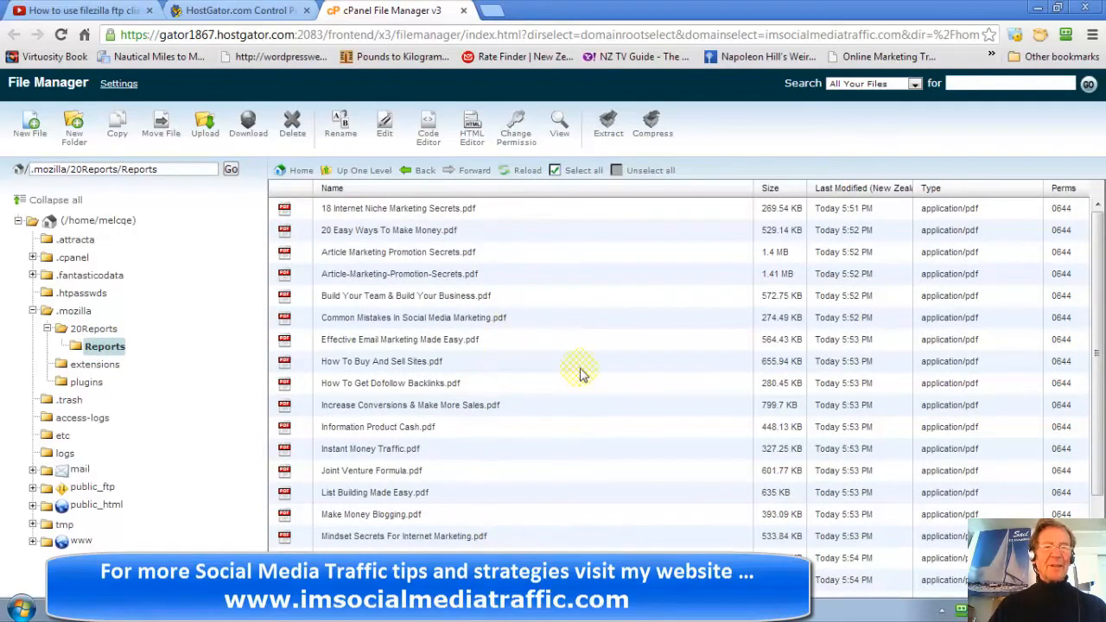